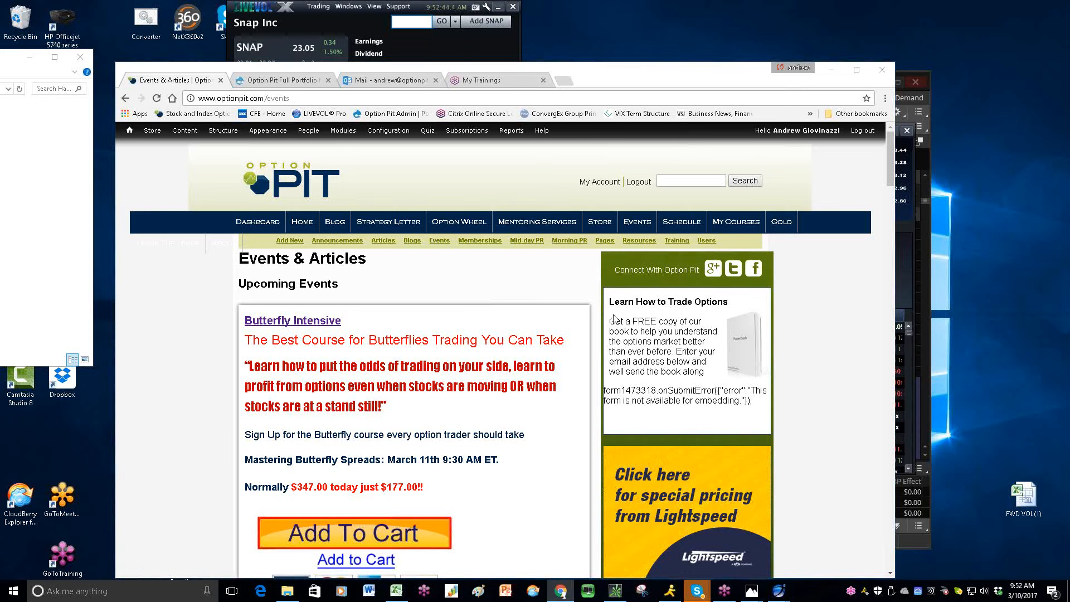
{"action": "mouse_move", "coordinate": [668, 77]}
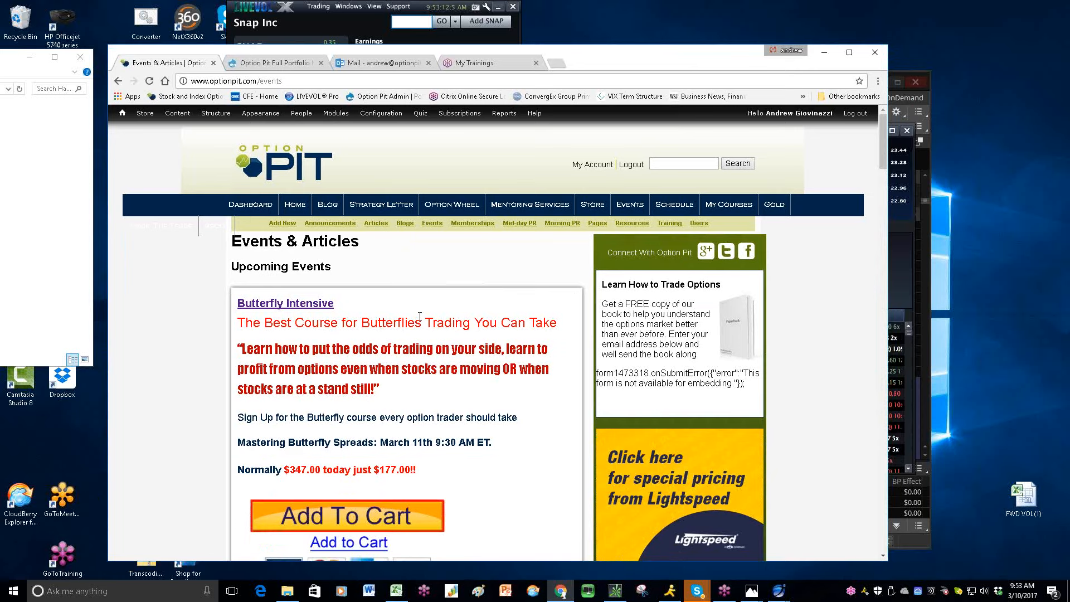
- Scroll down through the Option Pit course listings such as Traders Boot Camp and Long Term Trading
{"action": "scroll", "scroll_direction": "down", "scroll_amount": 3}
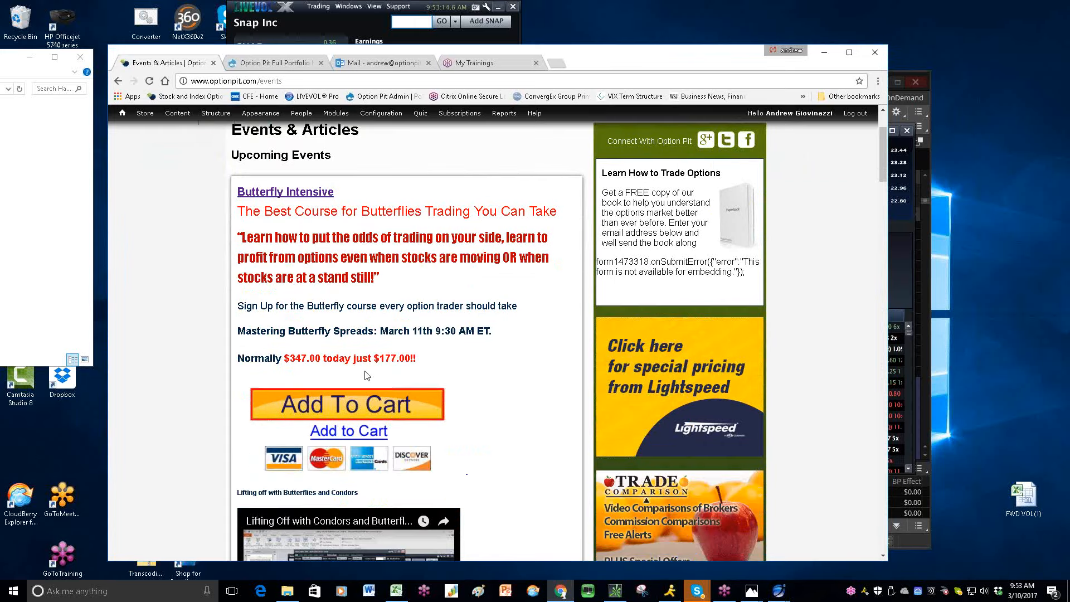
{"action": "mouse_move", "coordinate": [353, 385]}
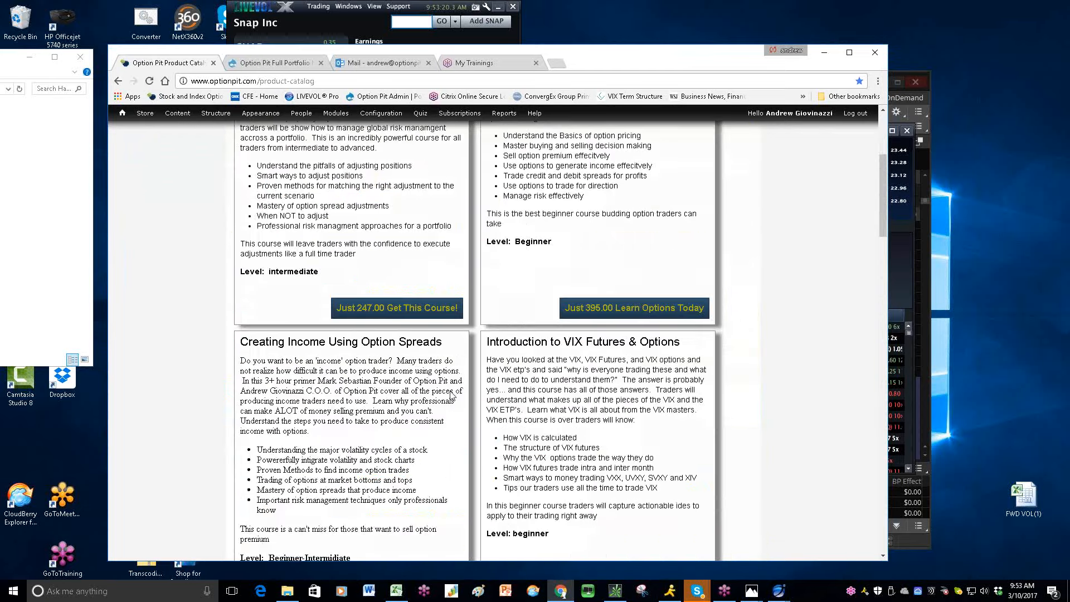
{"action": "scroll", "scroll_direction": "down", "scroll_amount": 3}
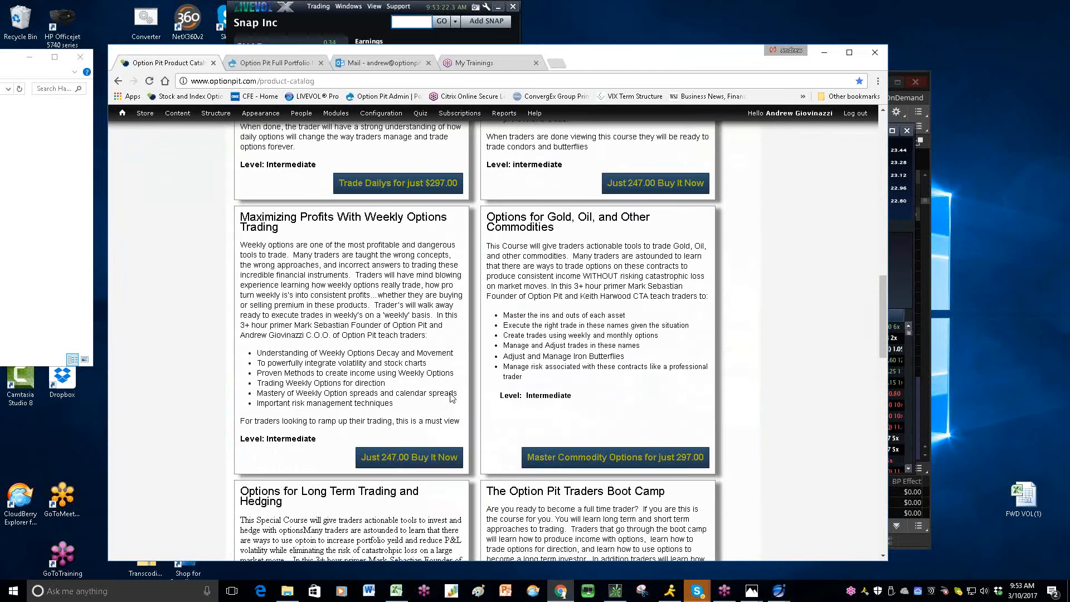
{"action": "scroll", "scroll_direction": "down", "scroll_amount": 3}
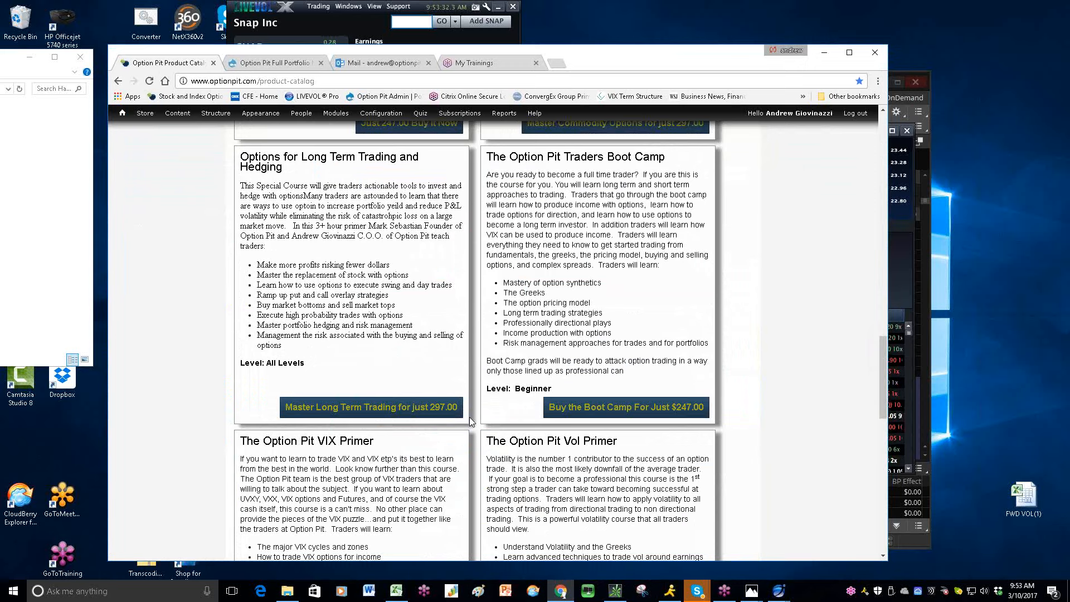
{"action": "mouse_move", "coordinate": [673, 437]}
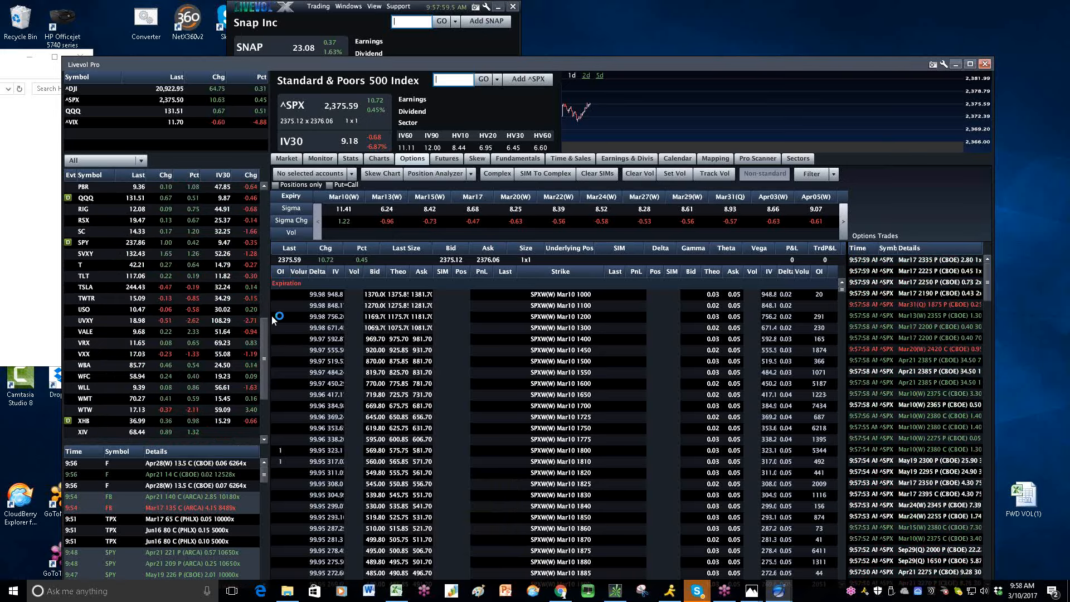
- Enter XL and choose XLE, the Energy Select Sector SPDR, to load its option chain
{"action": "type", "text": "XL"}
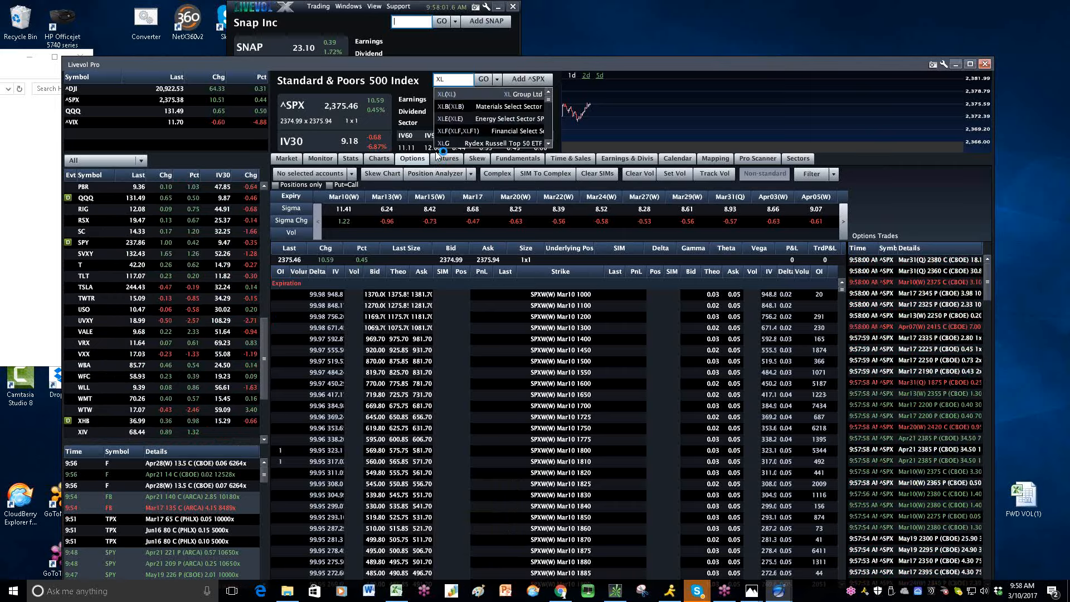
{"action": "left_click", "coordinate": [450, 119]}
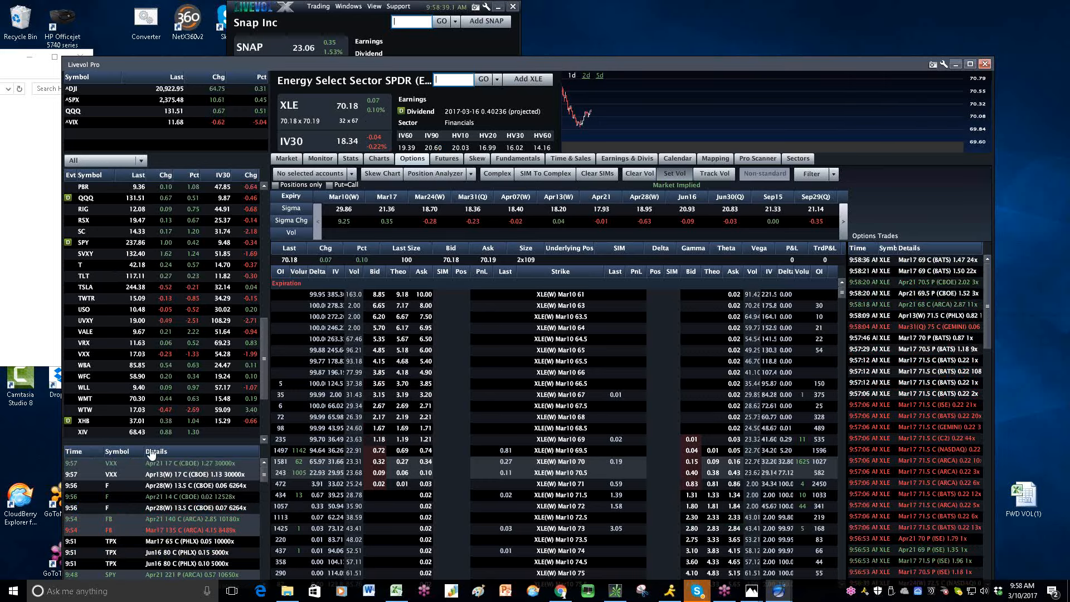
- Select a point in the FEZ chart area to view its volatility panels
{"action": "left_click", "coordinate": [85, 353]}
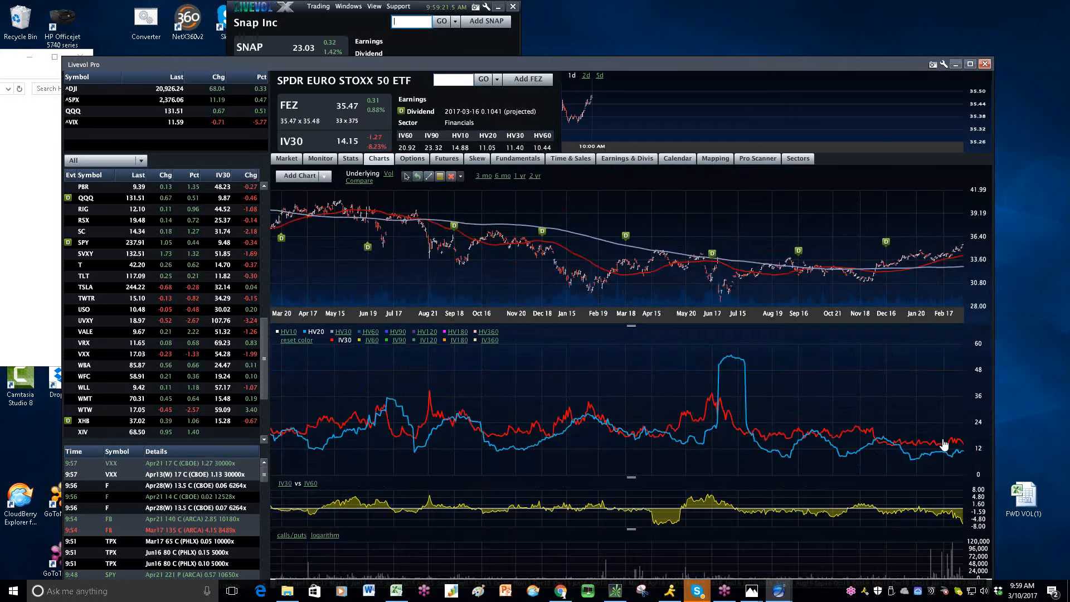
{"action": "mouse_move", "coordinate": [418, 307]}
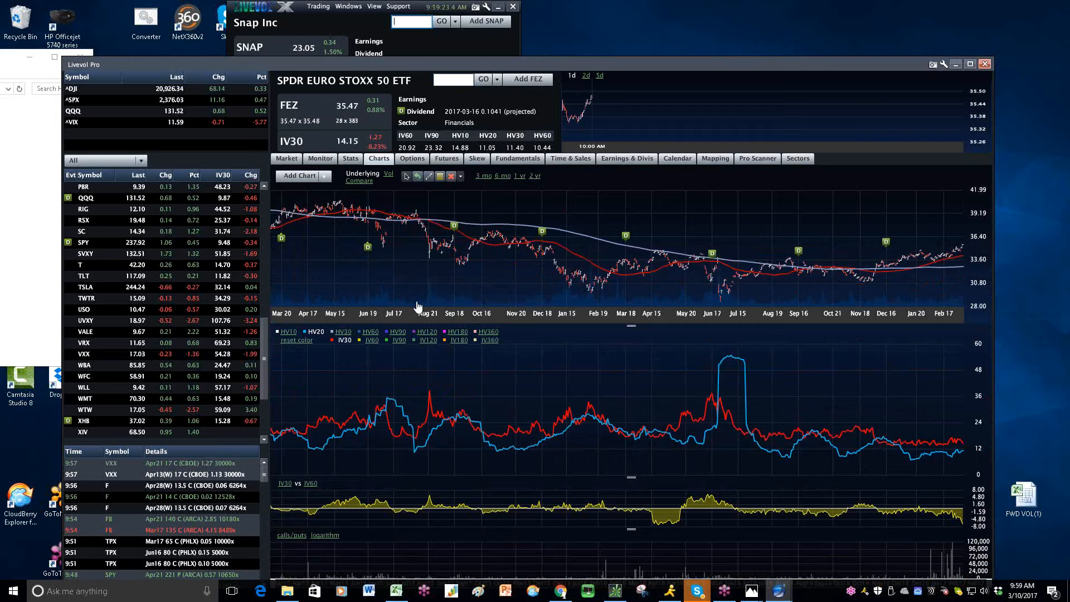
{"action": "mouse_move", "coordinate": [461, 256]}
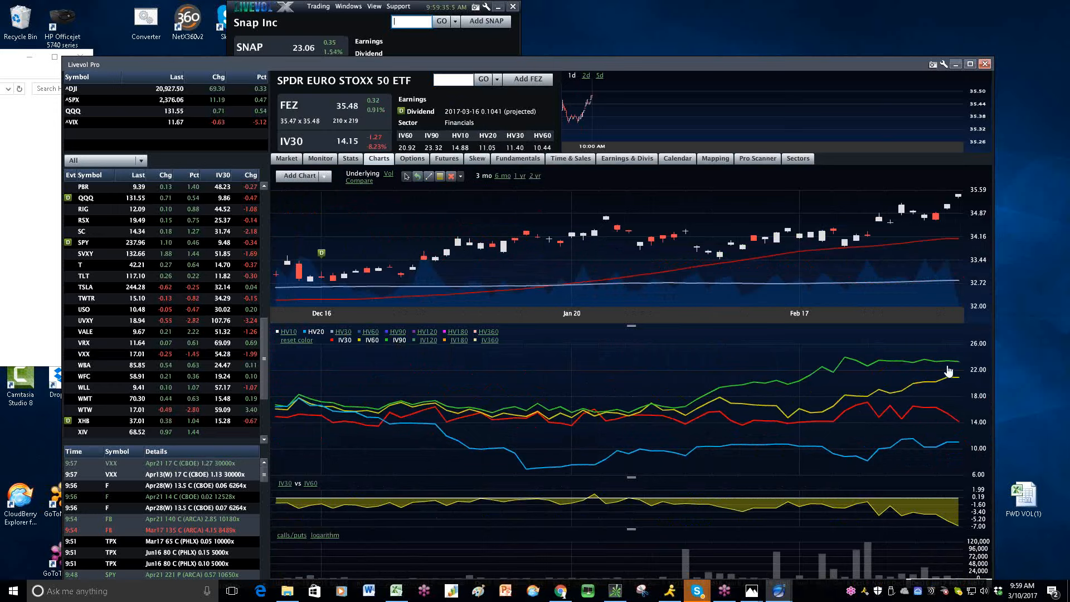
{"action": "mouse_move", "coordinate": [895, 377]}
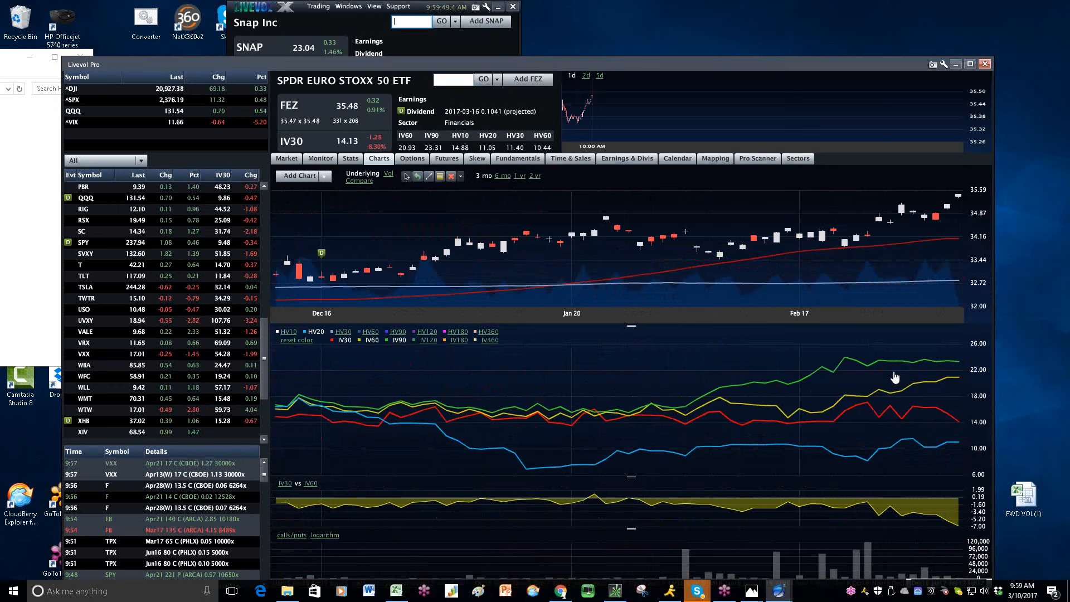
{"action": "mouse_move", "coordinate": [890, 374]}
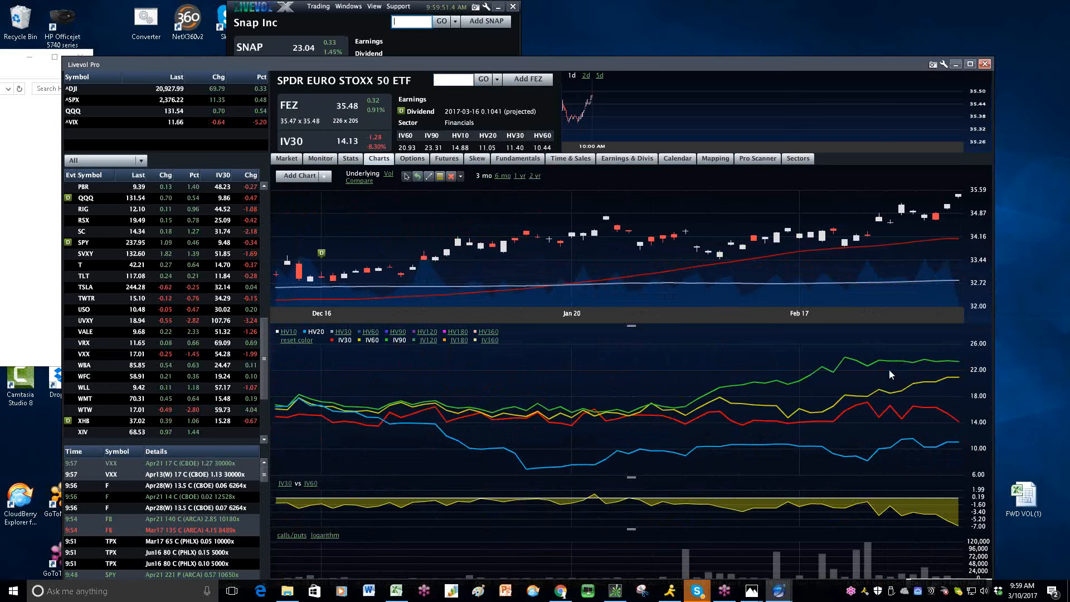
- Toggle an additional implied volatility series onto the three-month FEZ chart
{"action": "left_click", "coordinate": [452, 80]}
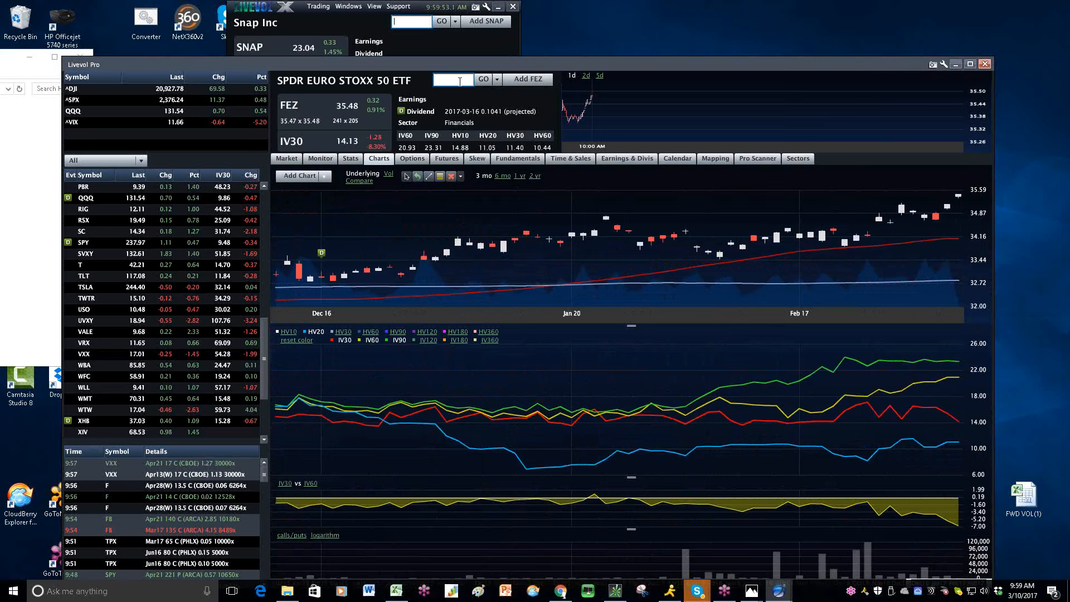